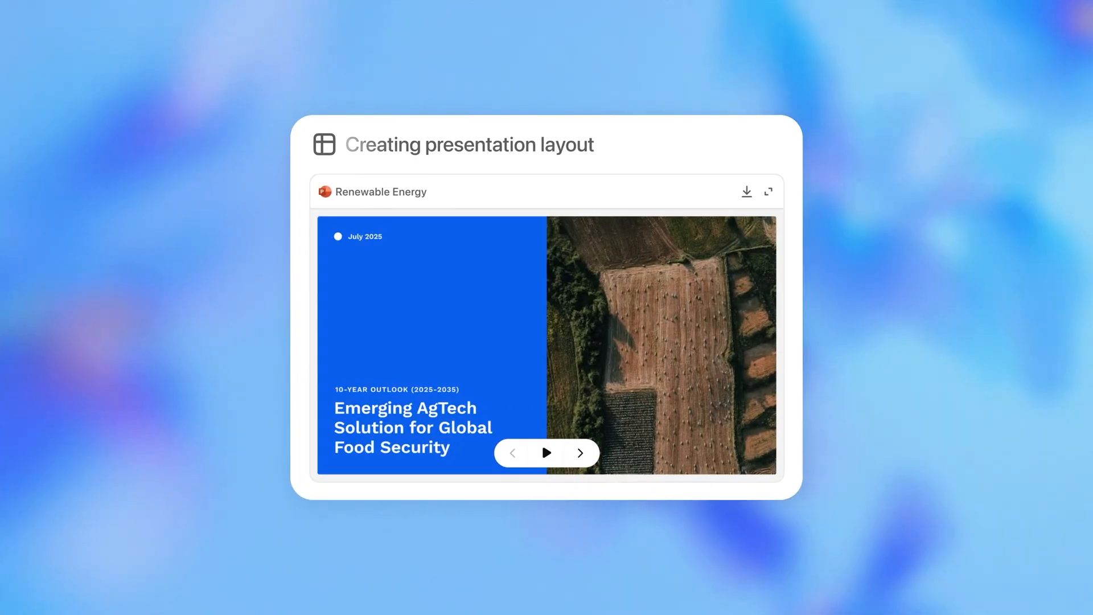
Advance the deck preview past the title and Global Food Security Challenges slides to AgTech Solutions
{"action": "left_click", "coordinate": [580, 452]}
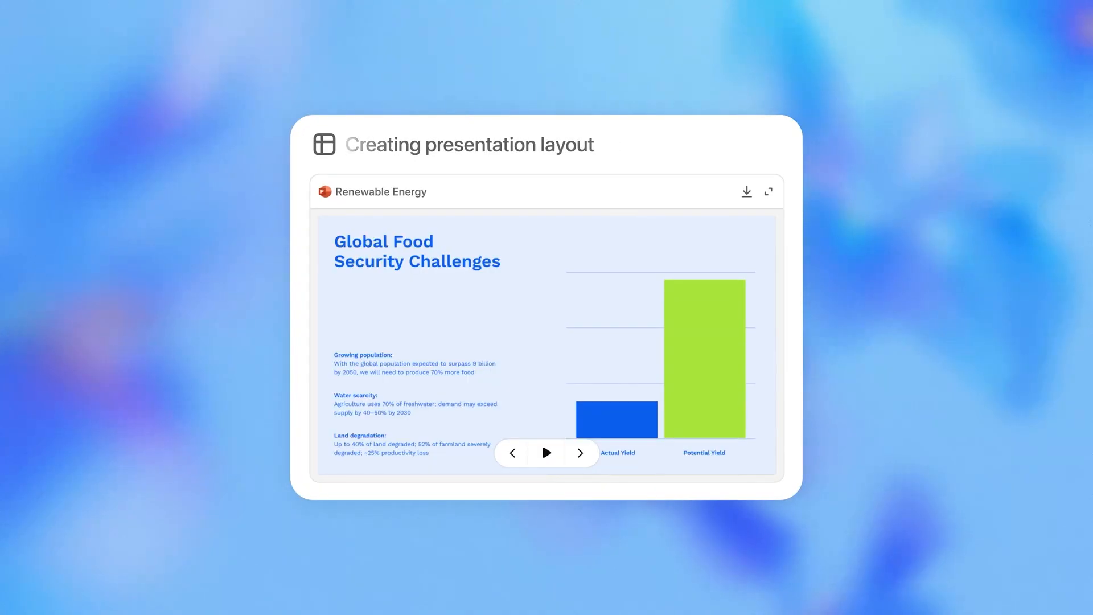
{"action": "left_click", "coordinate": [580, 452]}
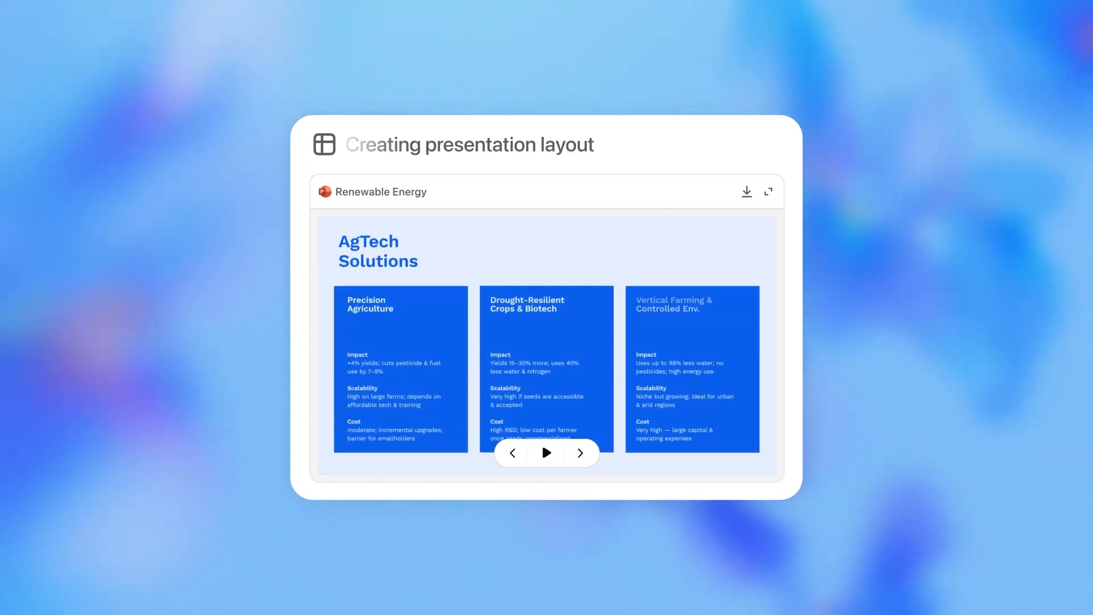